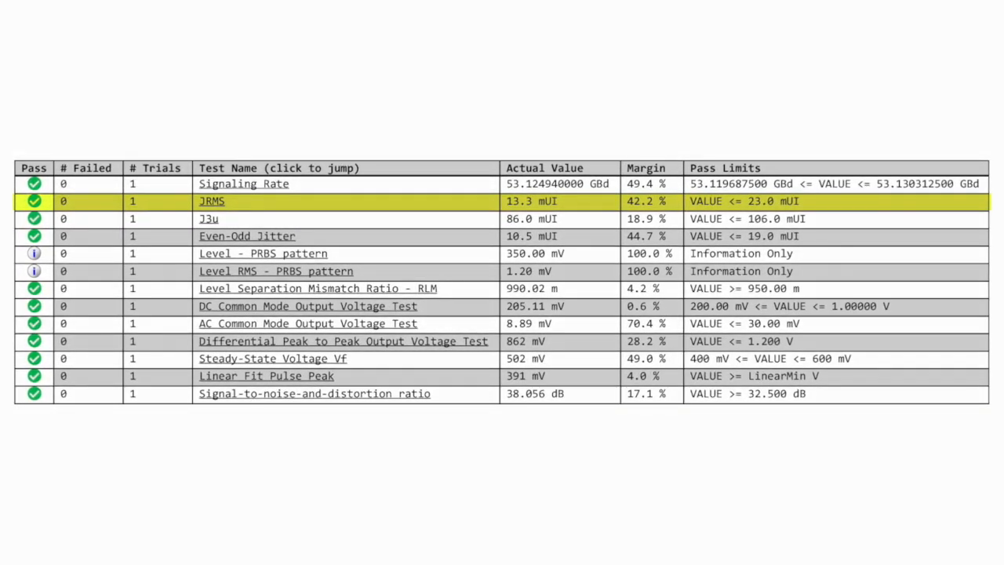
- Highlight the JRMS, J3u and Even-Odd Jitter result rows in the report table
{"action": "left_click", "coordinate": [209, 219]}
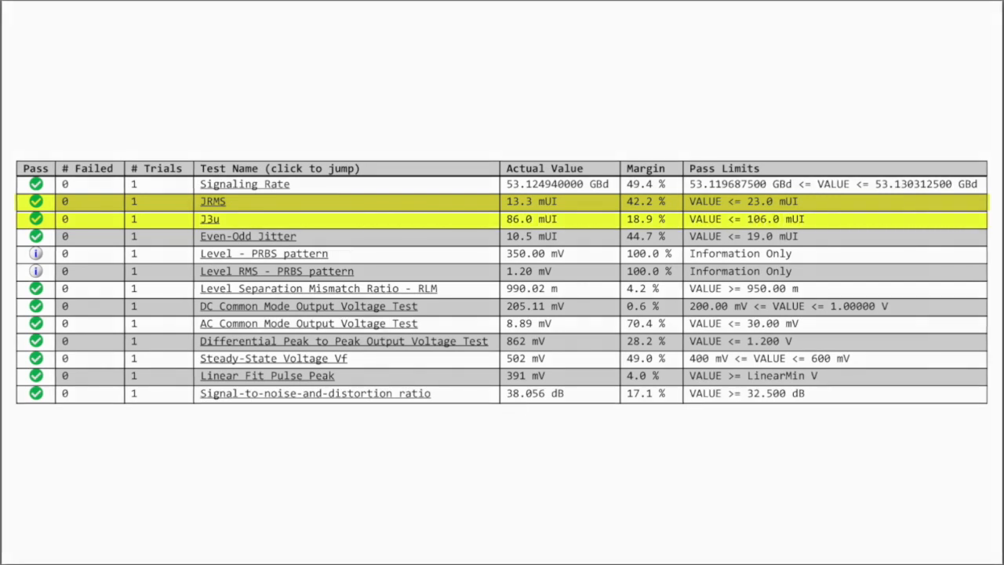
{"action": "left_click", "coordinate": [248, 236]}
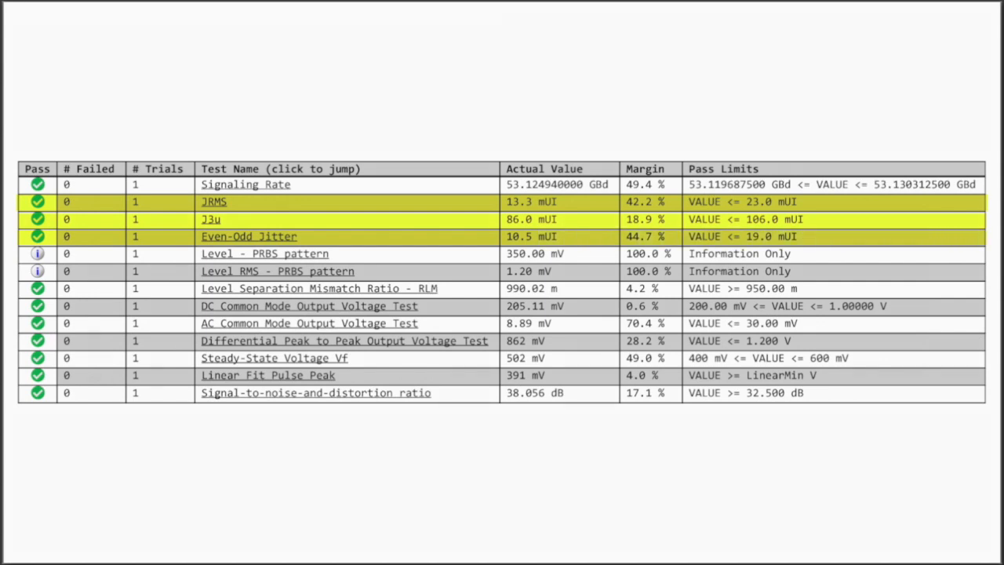
{"action": "left_click", "coordinate": [317, 392]}
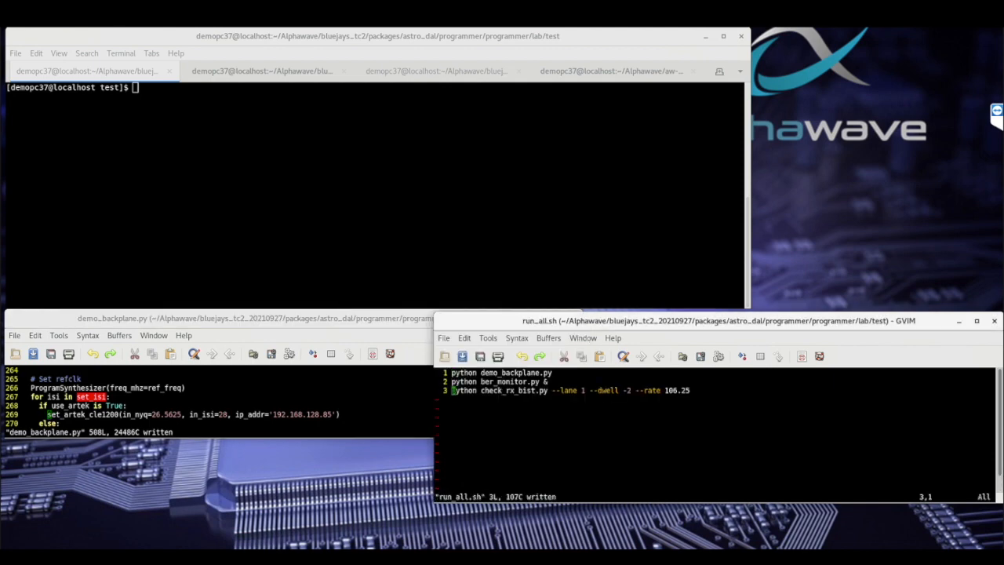
- Run 'source run_all.sh' and nudge the MATLAB Figure 4 bathtub plot window left
{"action": "type", "text": "source"}
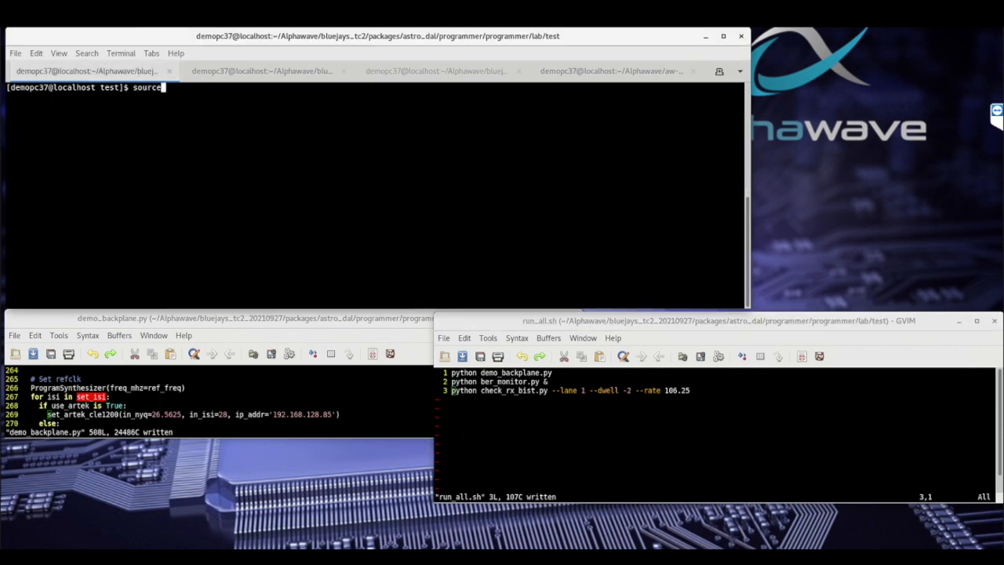
{"action": "type", "text": "run_all.sh"}
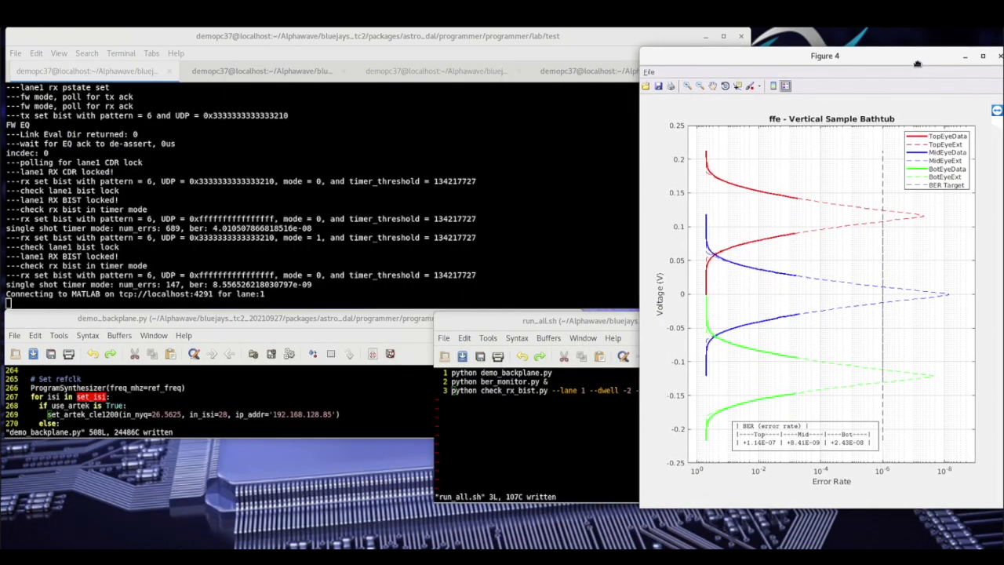
{"action": "left_click_drag", "start_coordinate": [824, 55], "coordinate": [805, 51]}
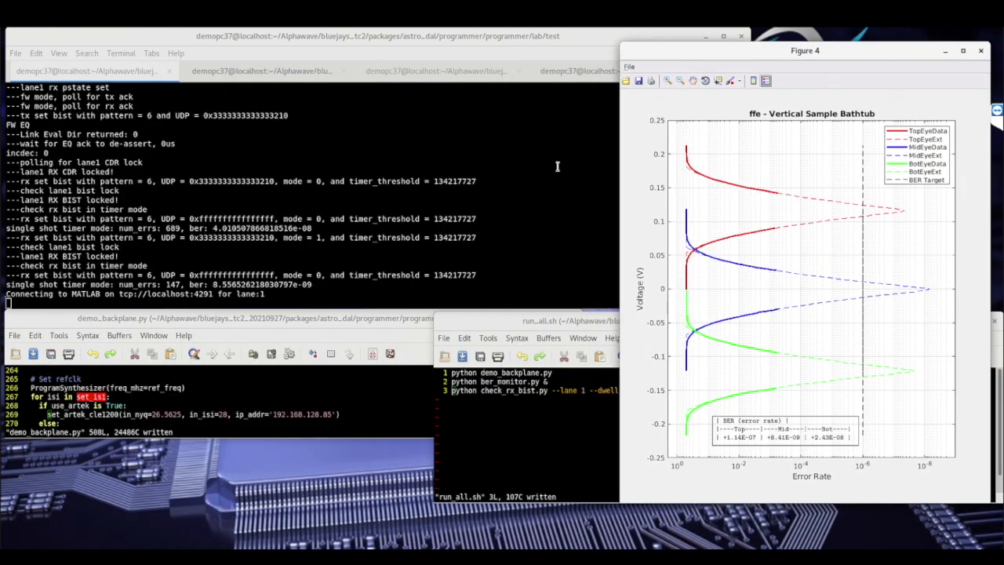